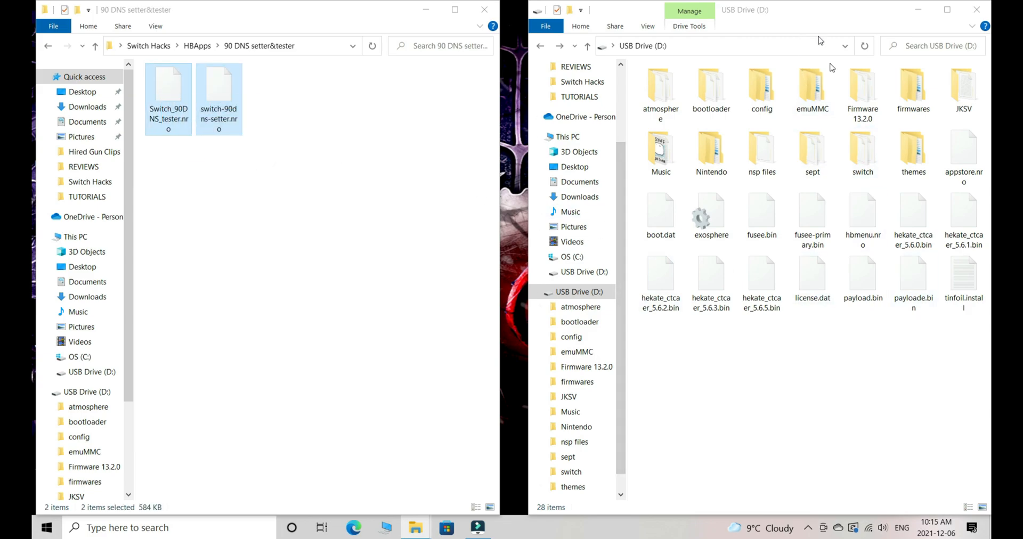
Step: Paste the 90DNS setter and tester .nro files into the switch folder on drive D
left_click(862, 150)
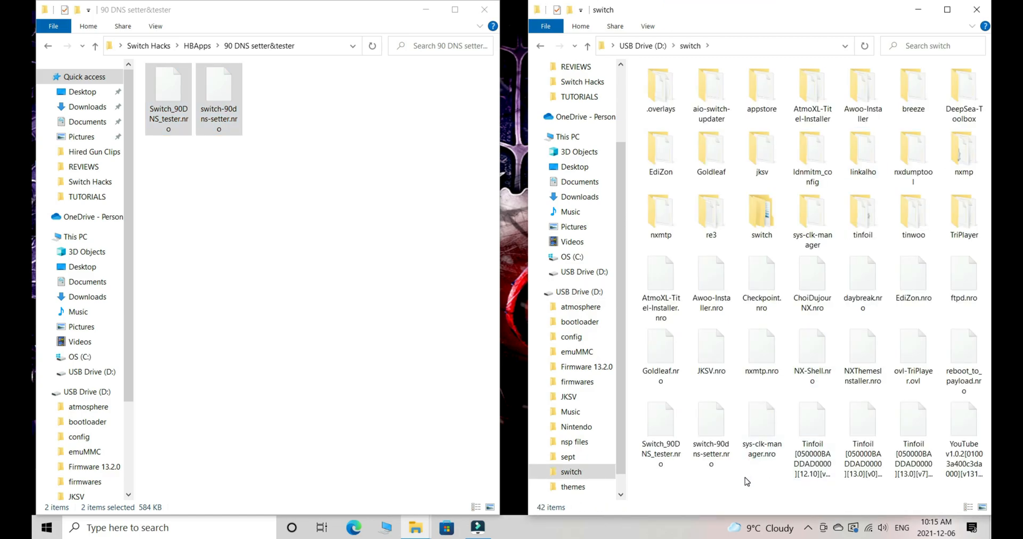
mouse_move(812, 212)
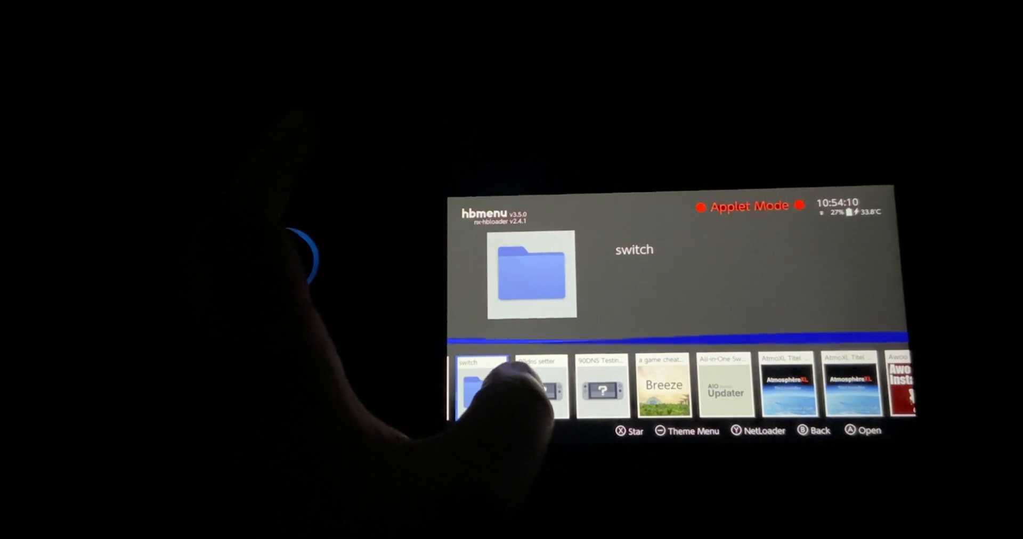
Step: Launch the 90DNS setter tile from hbmenu, showing America detected with American DNS
left_click(539, 385)
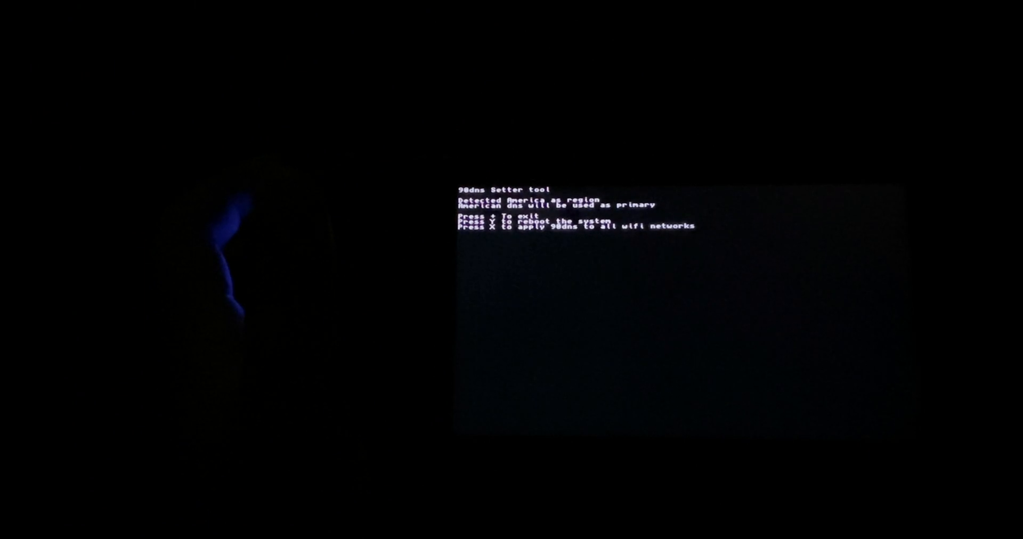